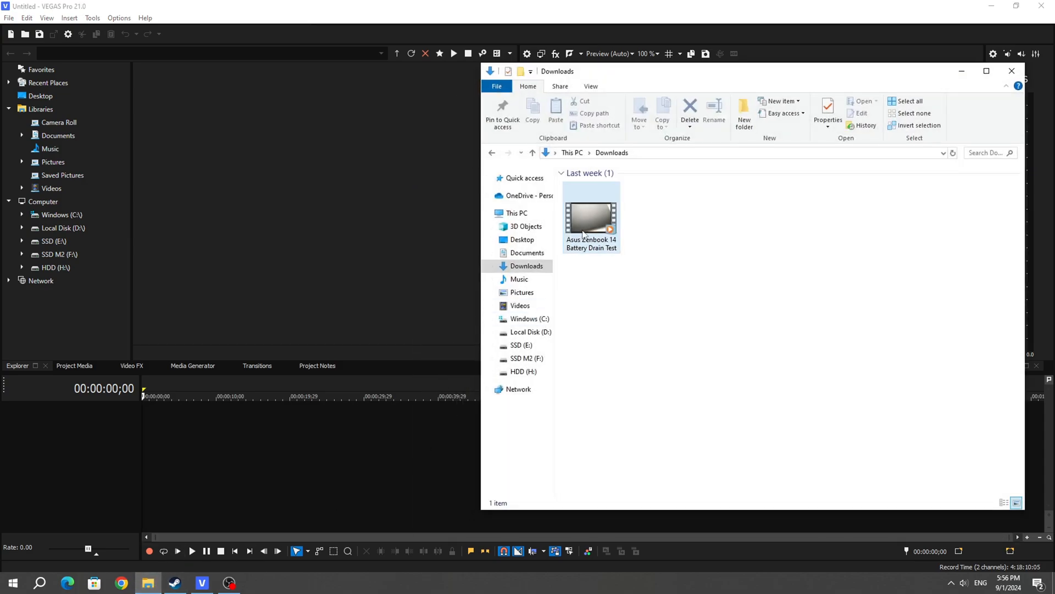
- Import the Asus Zenbook 14 Battery Drain Test video from Downloads via File > Import > Media
left_click(591, 217)
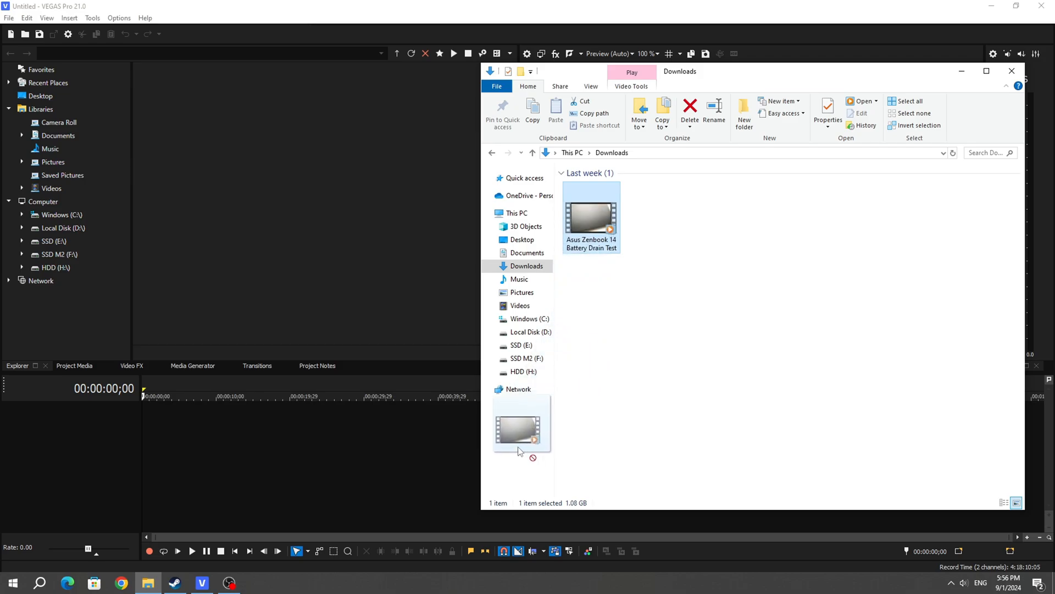
left_click(9, 18)
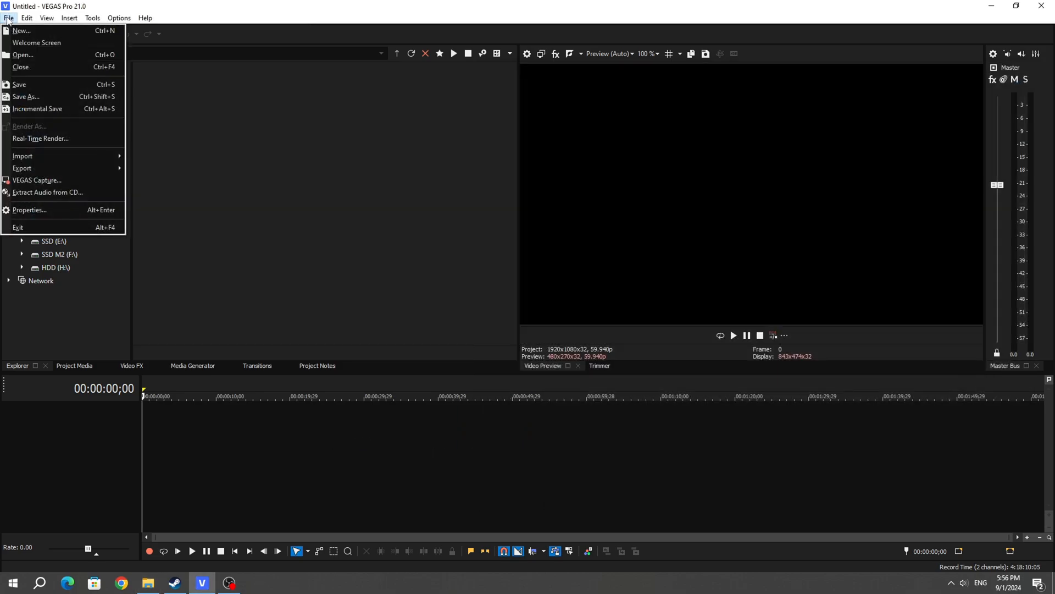
mouse_move(22, 156)
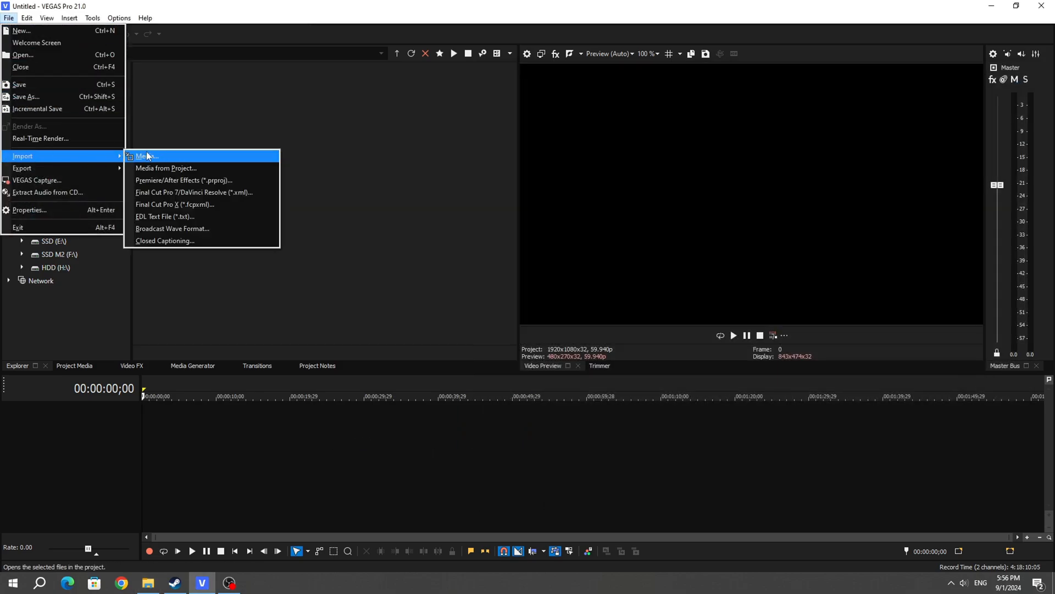
left_click(144, 155)
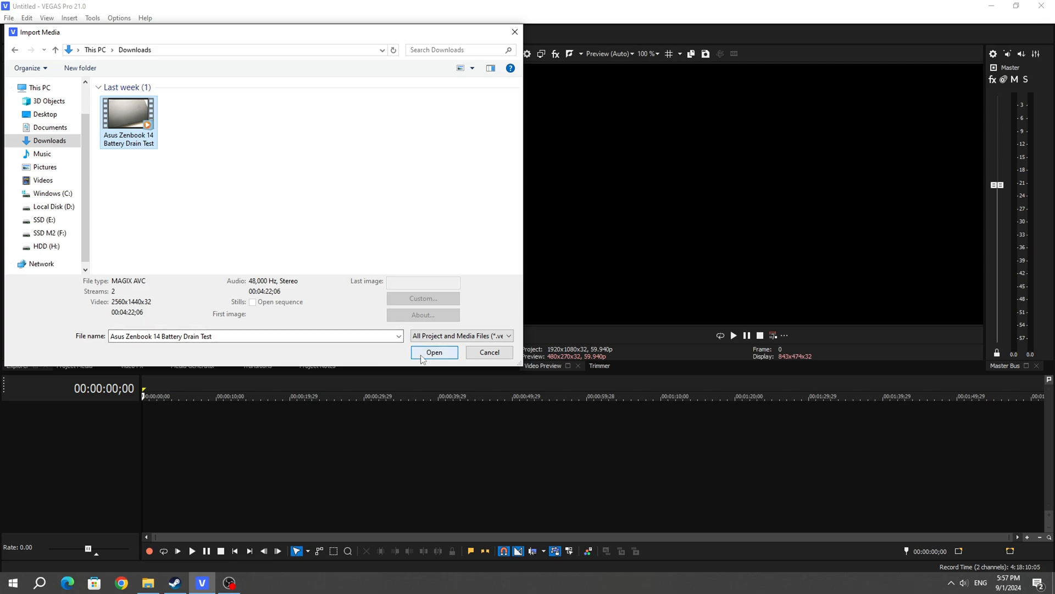
left_click(435, 352)
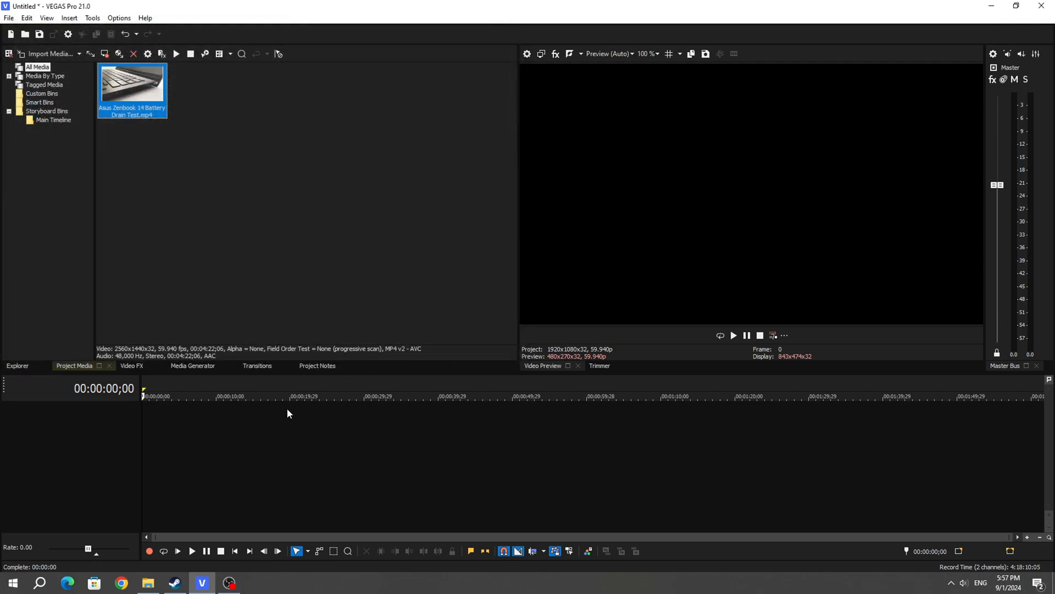
mouse_move(405, 491)
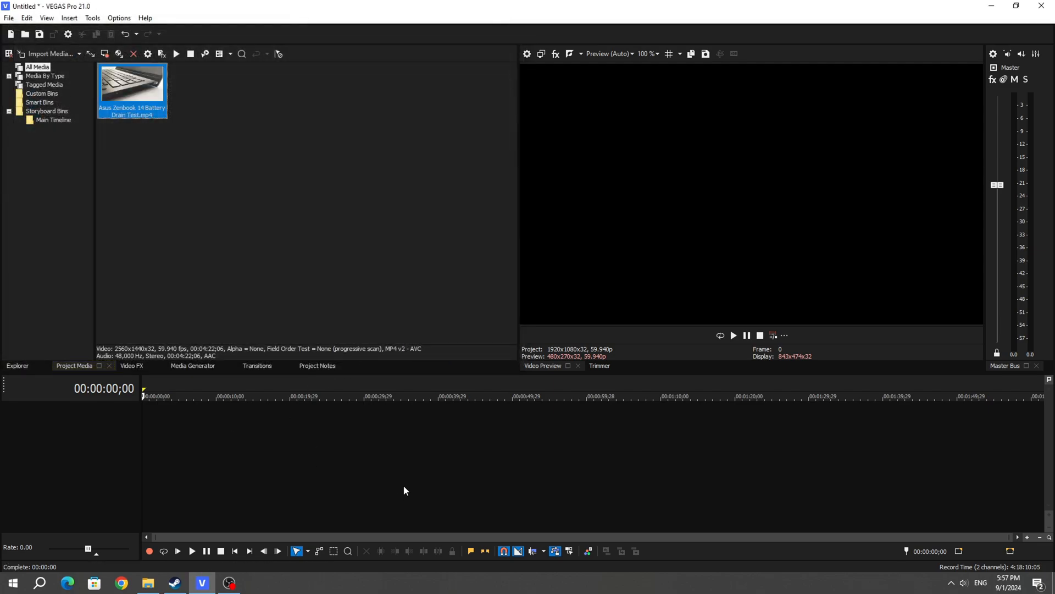
mouse_move(359, 447)
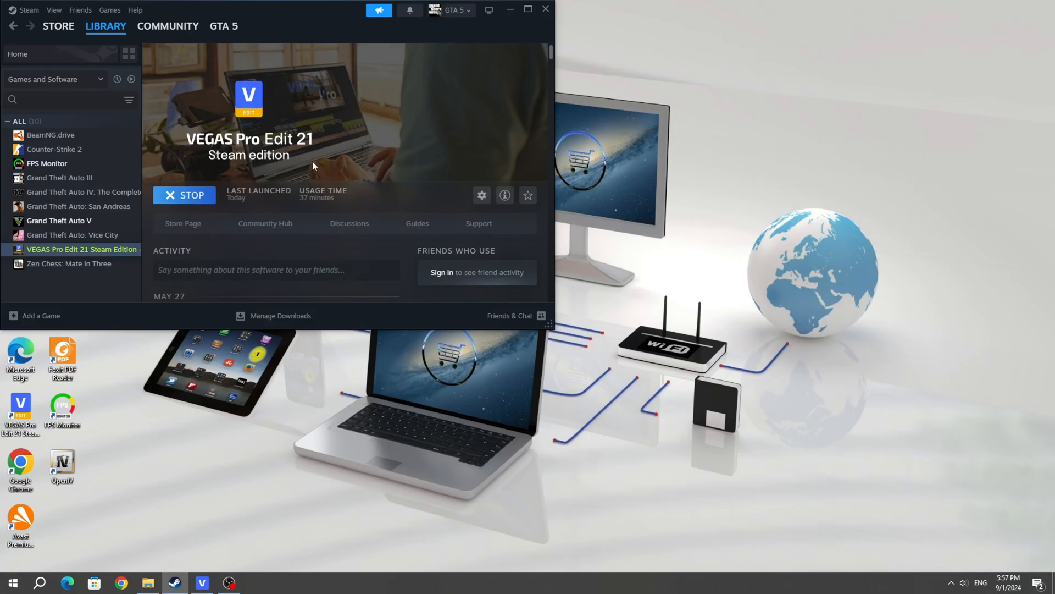
mouse_move(275, 174)
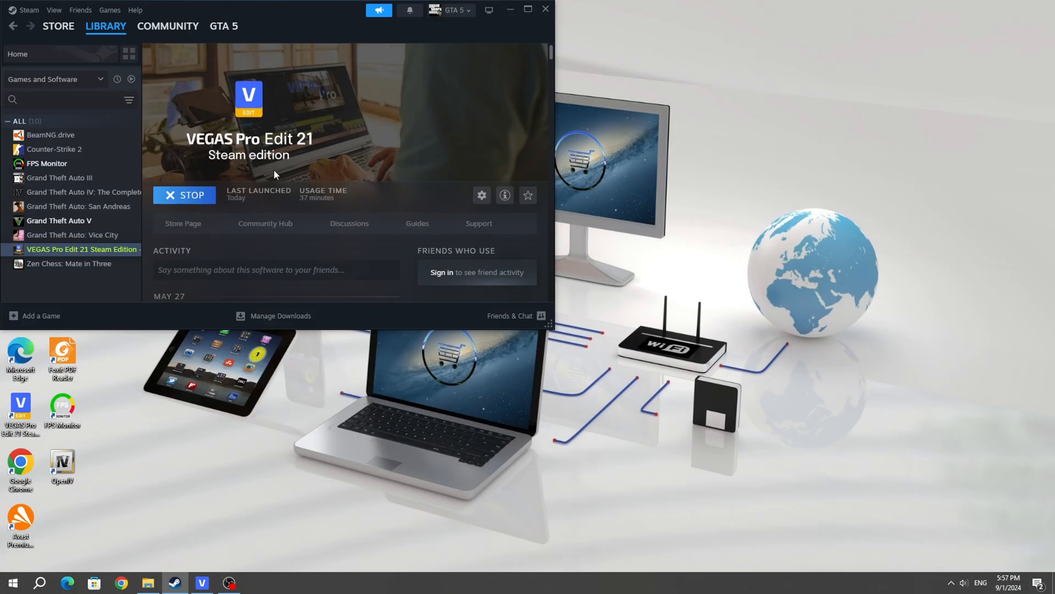
mouse_move(266, 175)
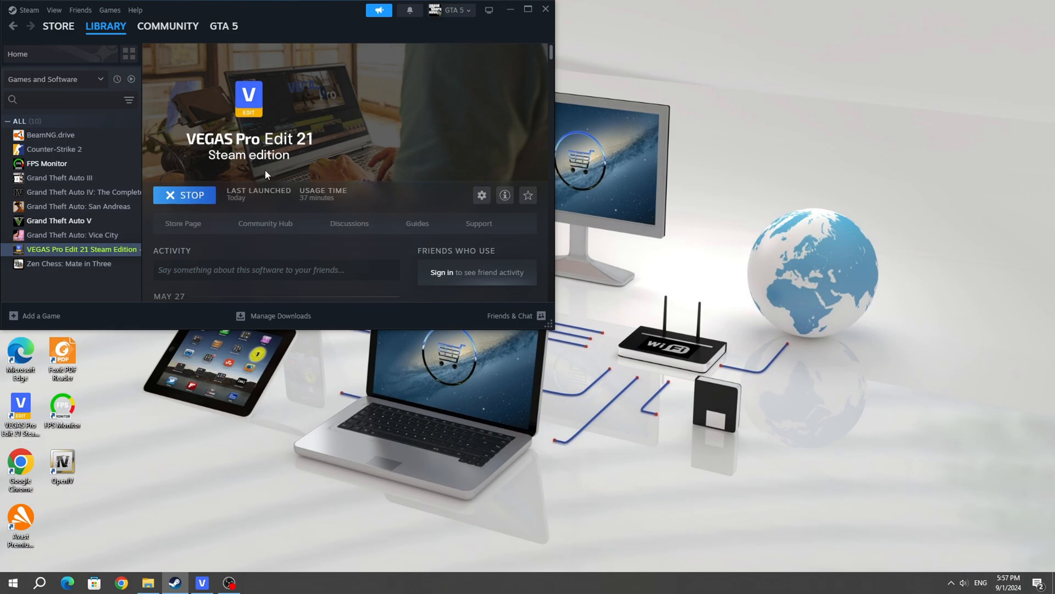
mouse_move(240, 176)
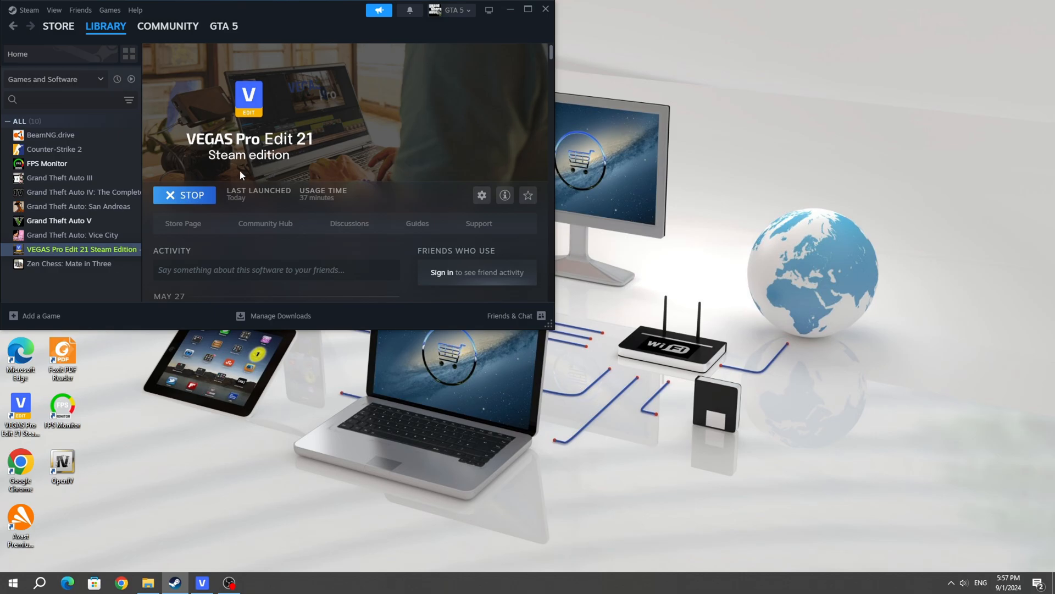
- Stop the running VEGAS Pro Edit 21 from its Steam library page and confirm the exit
left_click(184, 195)
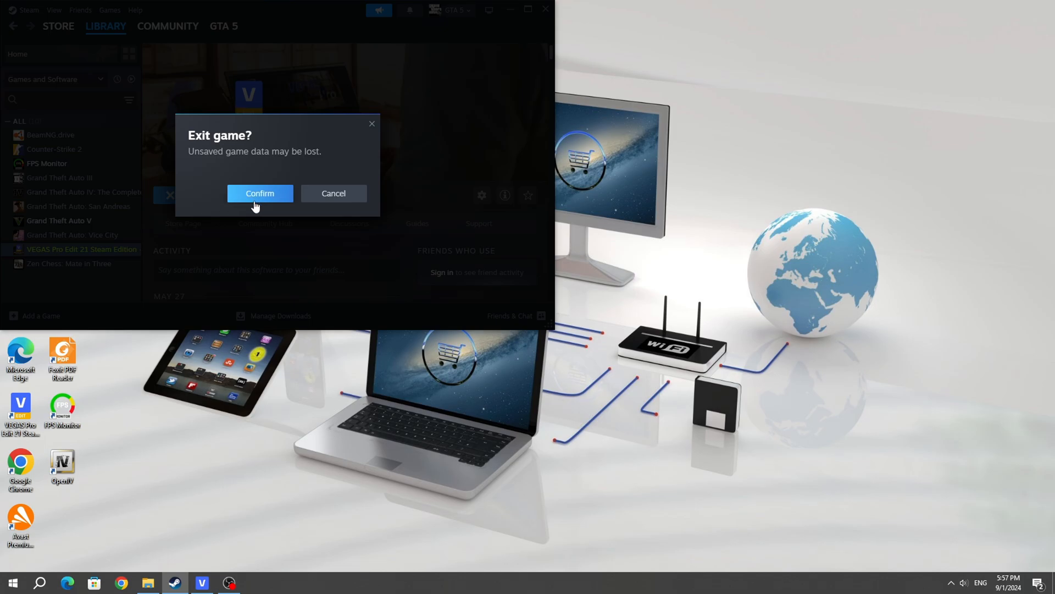
left_click(260, 193)
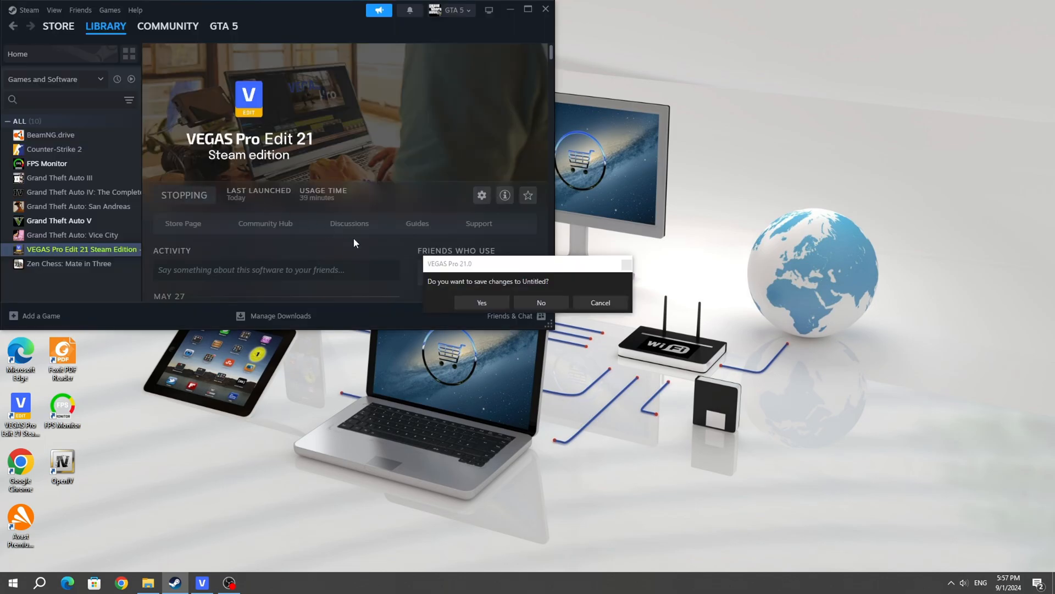
mouse_move(513, 303)
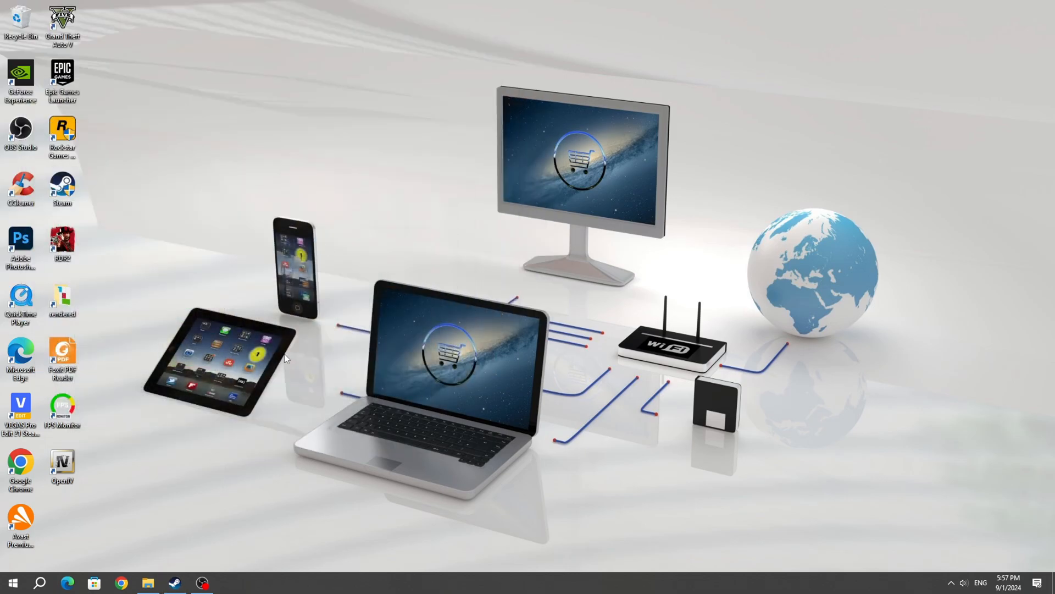
- Locate vegas210.exe in the VEGAS Pro Edit 21 Steam Edition folder and bring up its actions
left_click(147, 583)
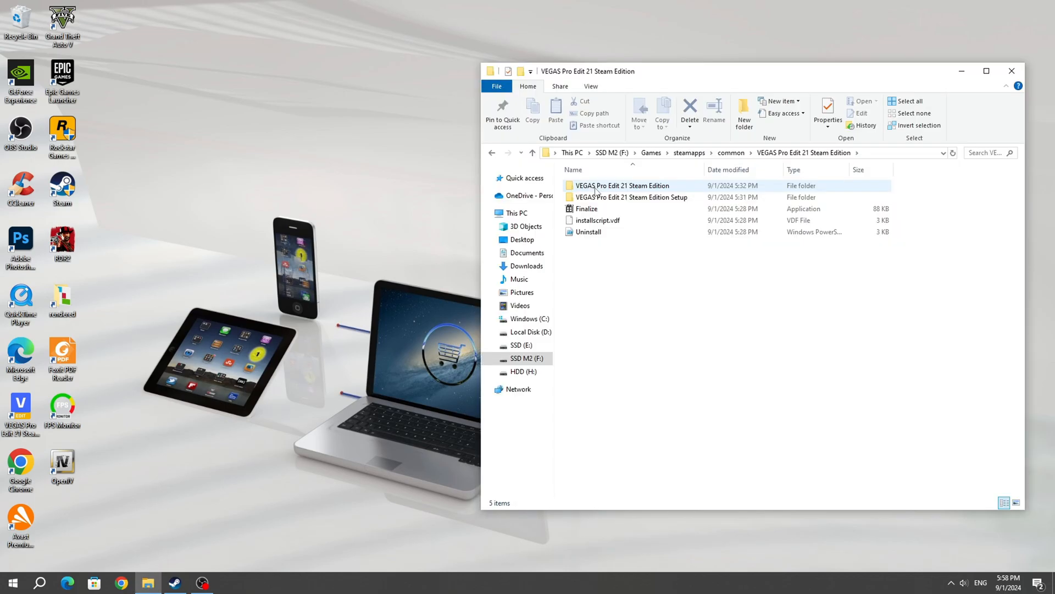
right_click(589, 339)
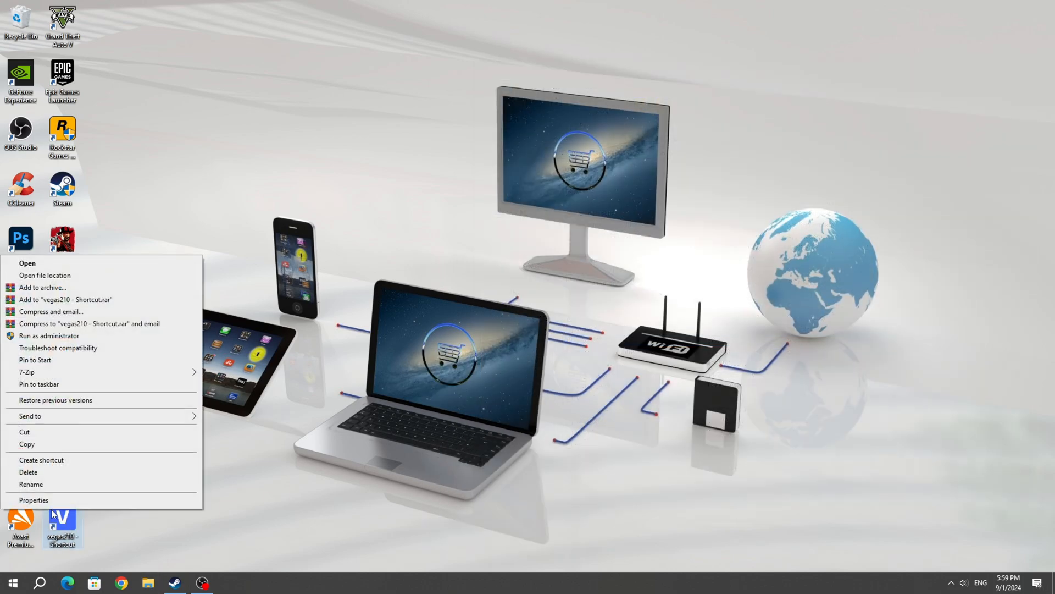
- In the vegas210 shortcut's properties, turn off Windows 8 compatibility mode
left_click(34, 499)
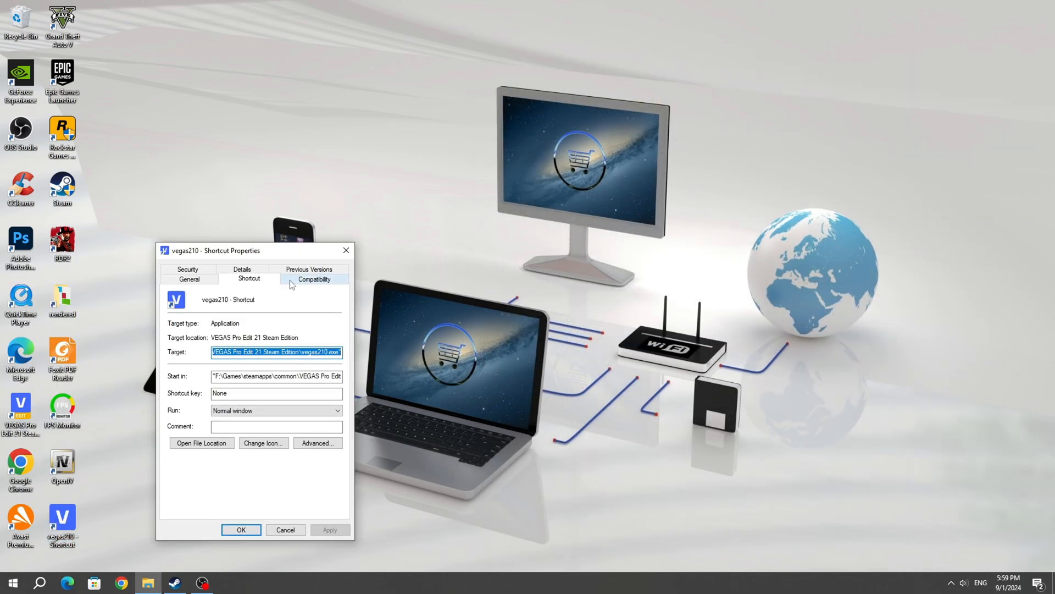
left_click(314, 278)
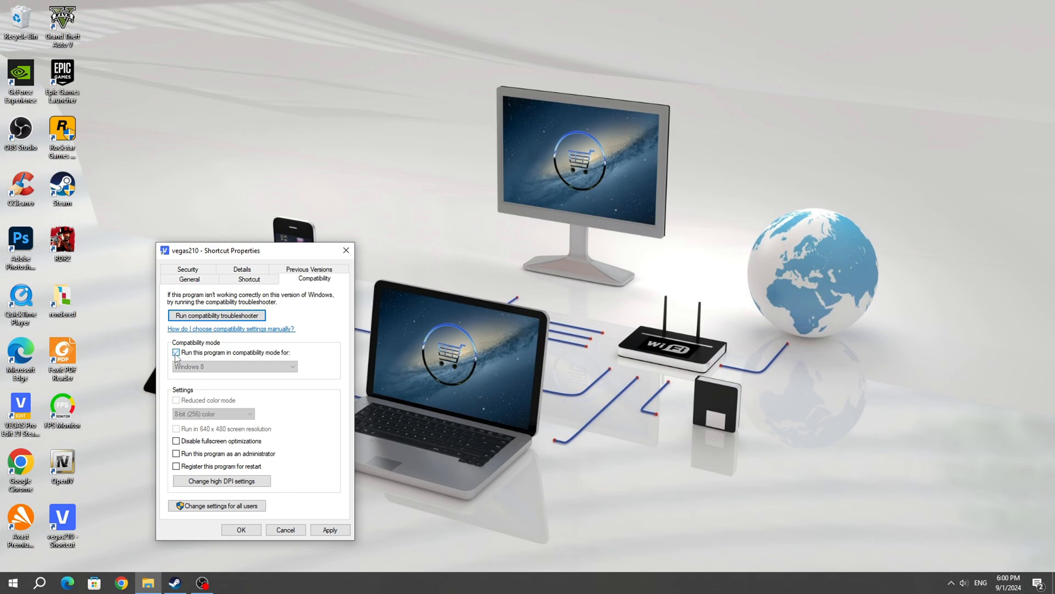
left_click(176, 353)
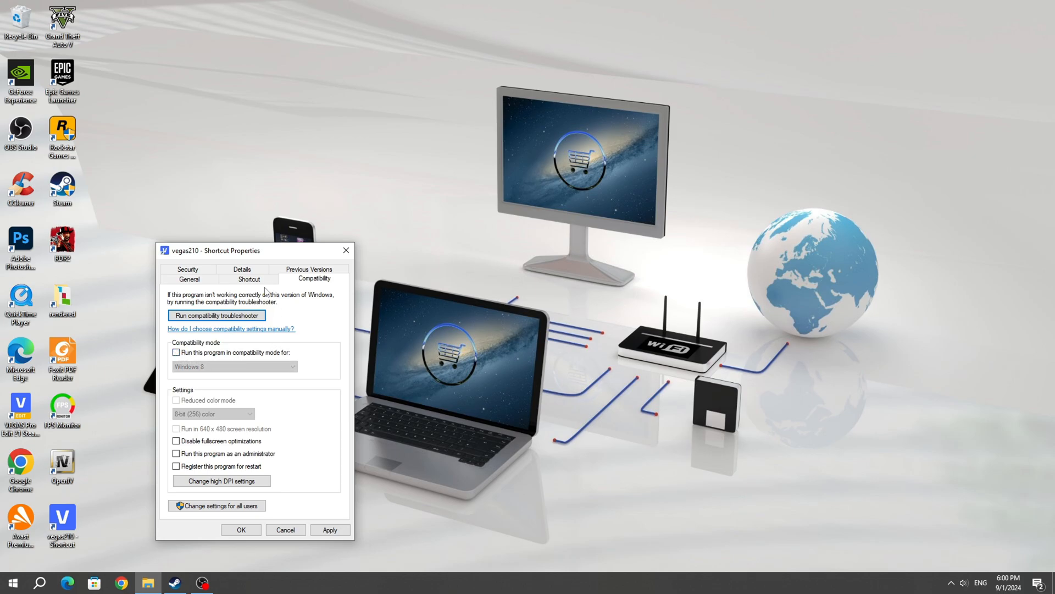
- In the shortcut's Advanced options, turn off Run as administrator
left_click(249, 278)
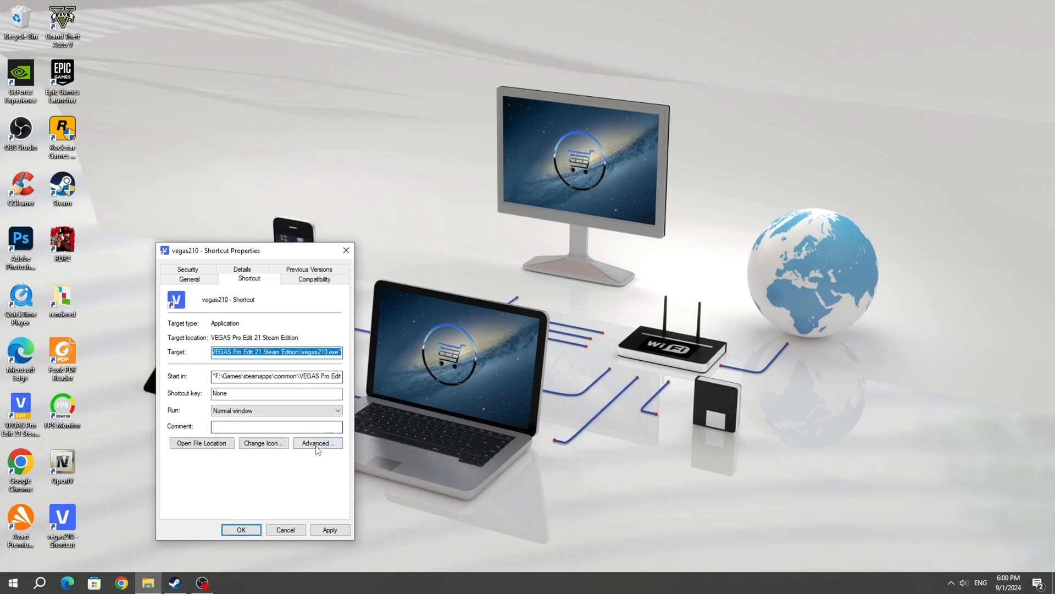
left_click(317, 442)
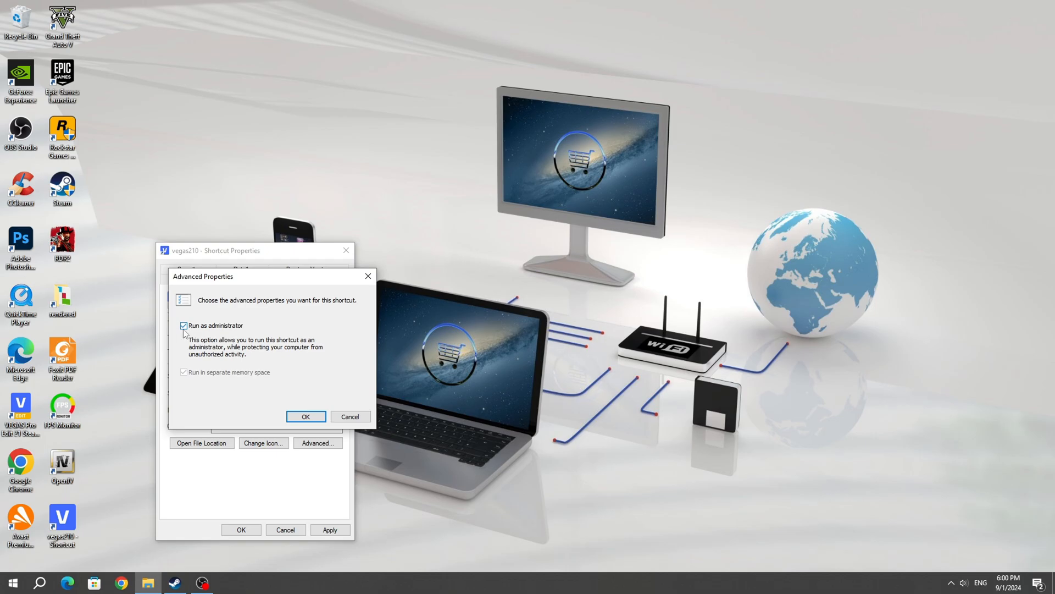
left_click(306, 416)
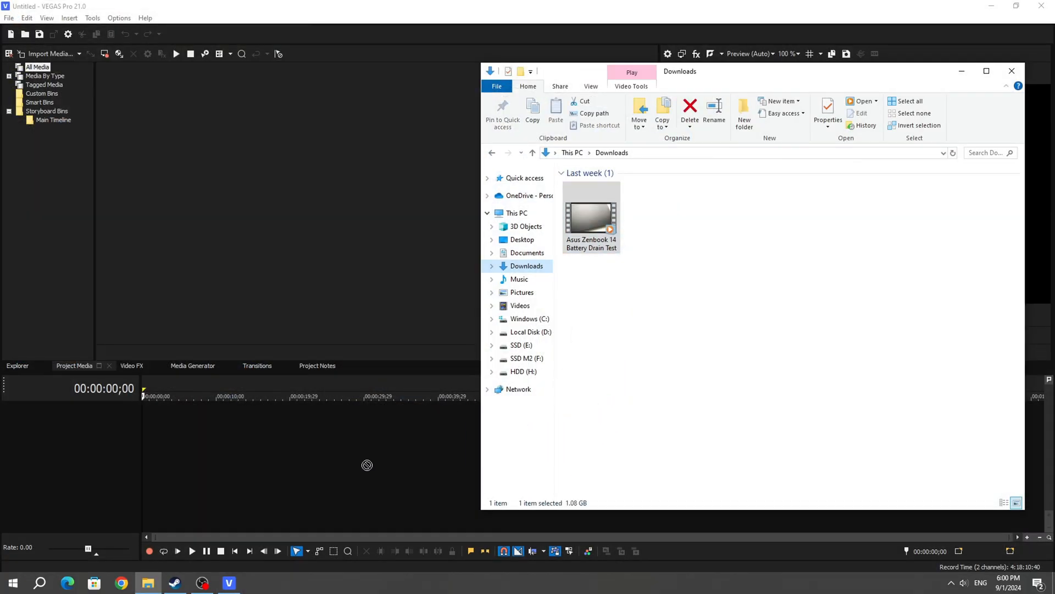
left_click_drag(590, 215, 611, 330)
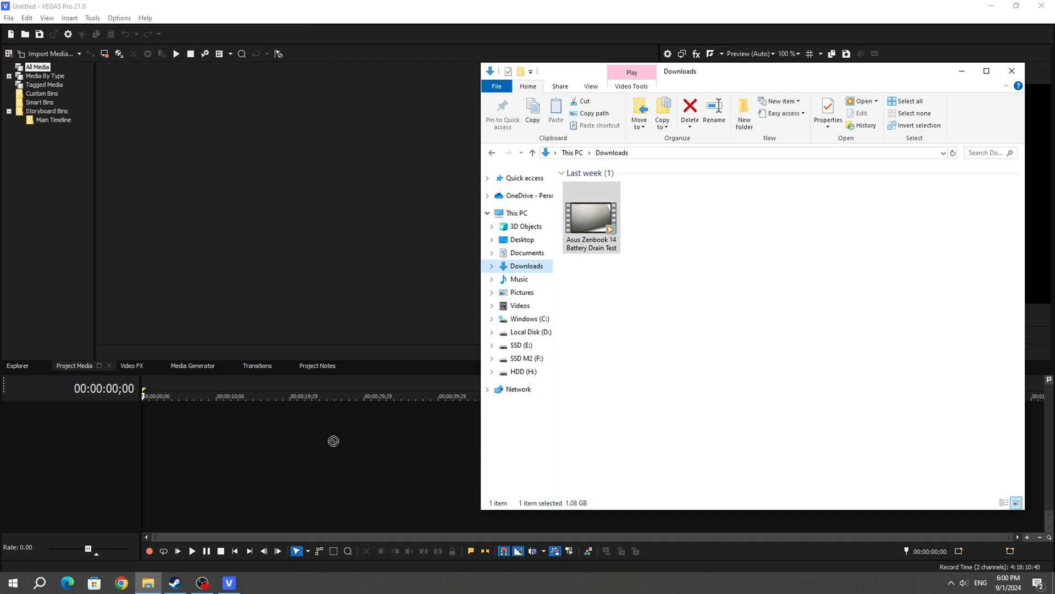
left_click(1011, 70)
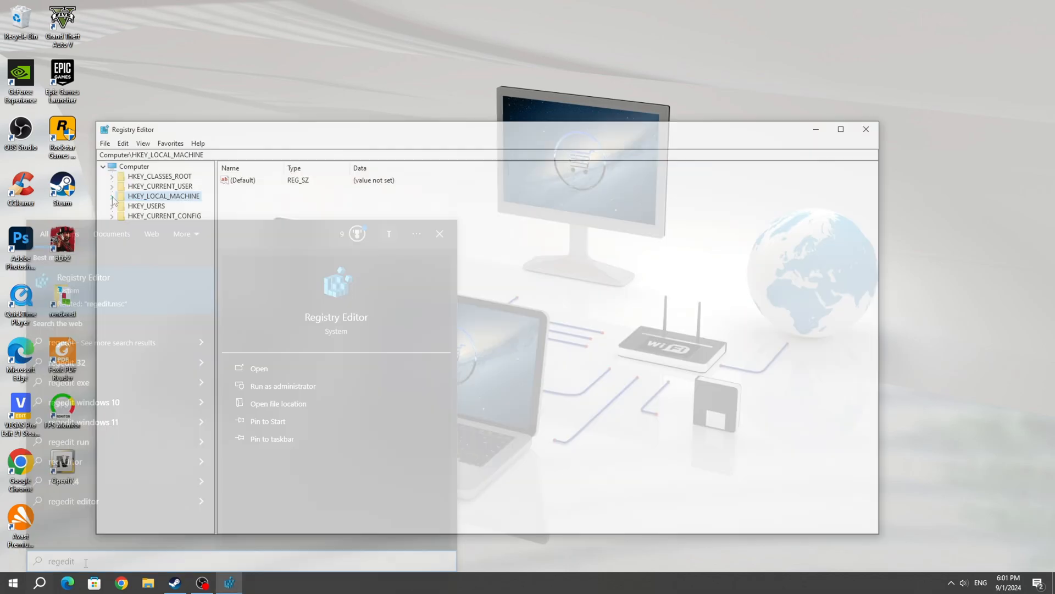
- Expand HKEY_LOCAL_MACHINE > SOFTWARE > Microsoft > Windows > CurrentVersion > Policies to reach the System key
left_click(113, 196)
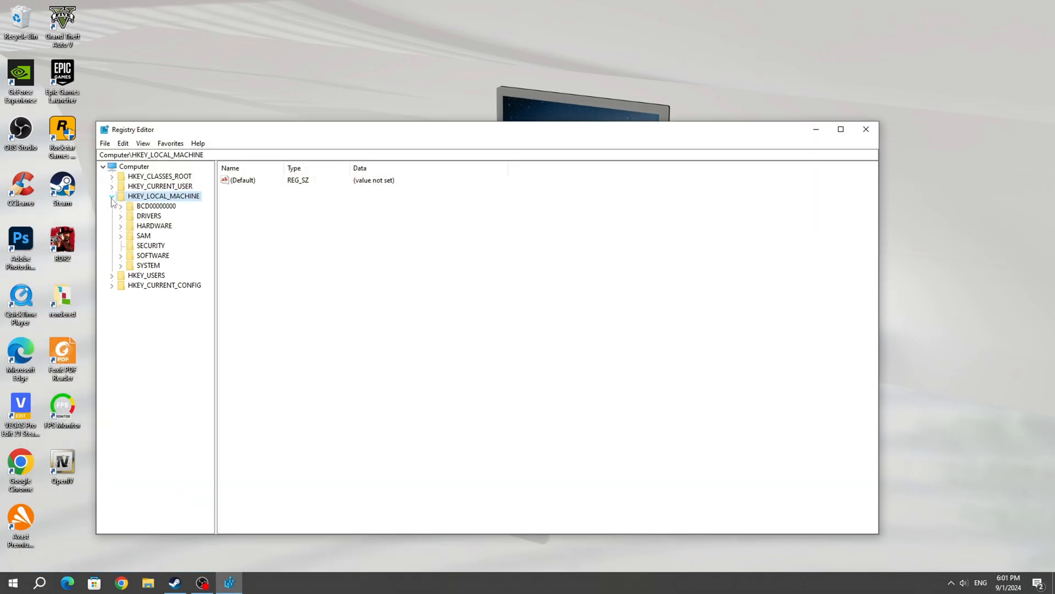
left_click(153, 255)
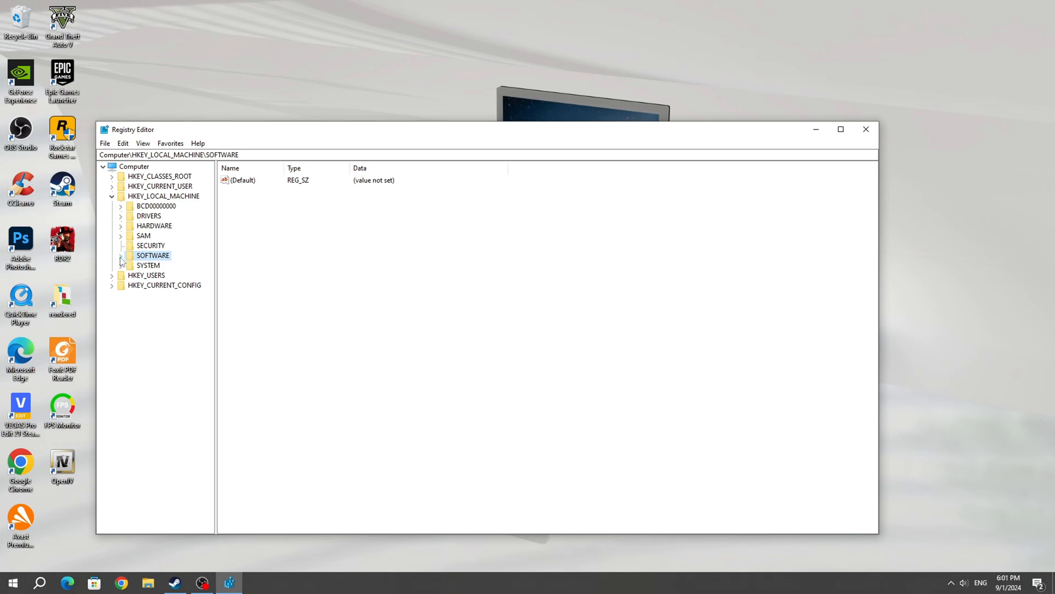
left_click(159, 482)
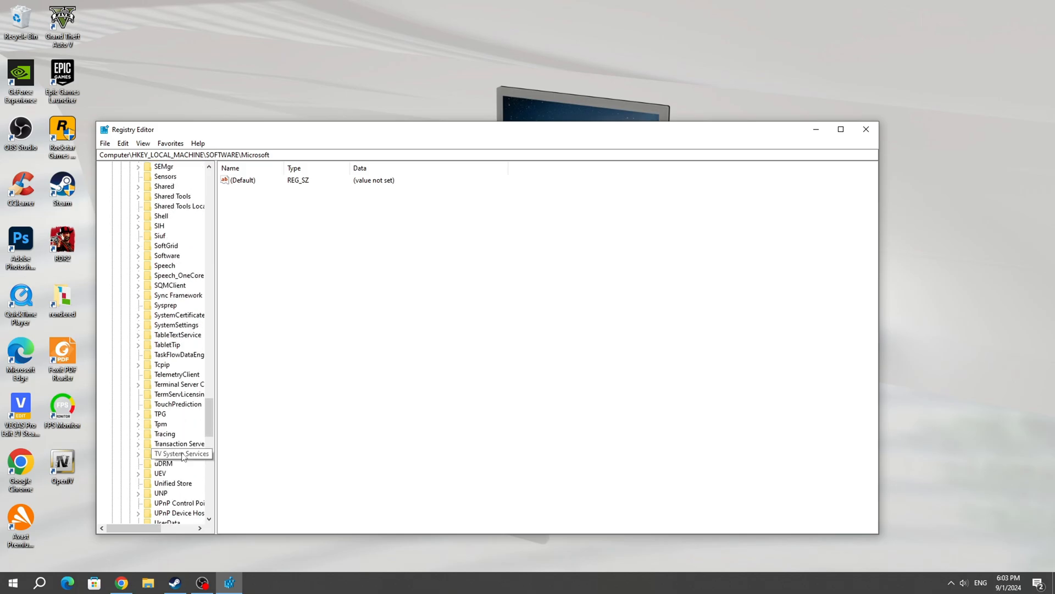
scroll("down", 3)
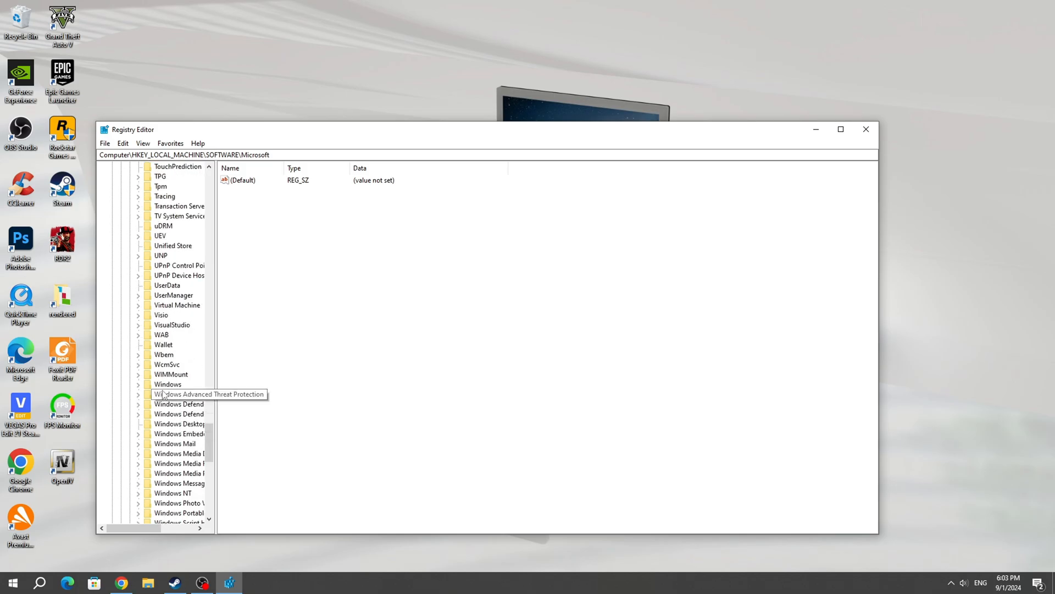
left_click(167, 383)
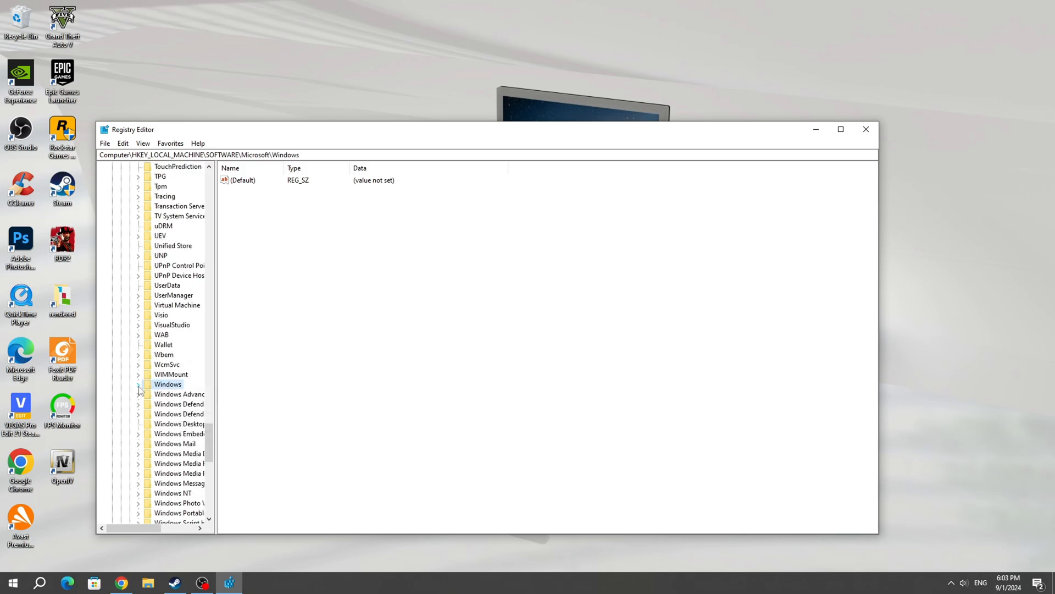
left_click(139, 384)
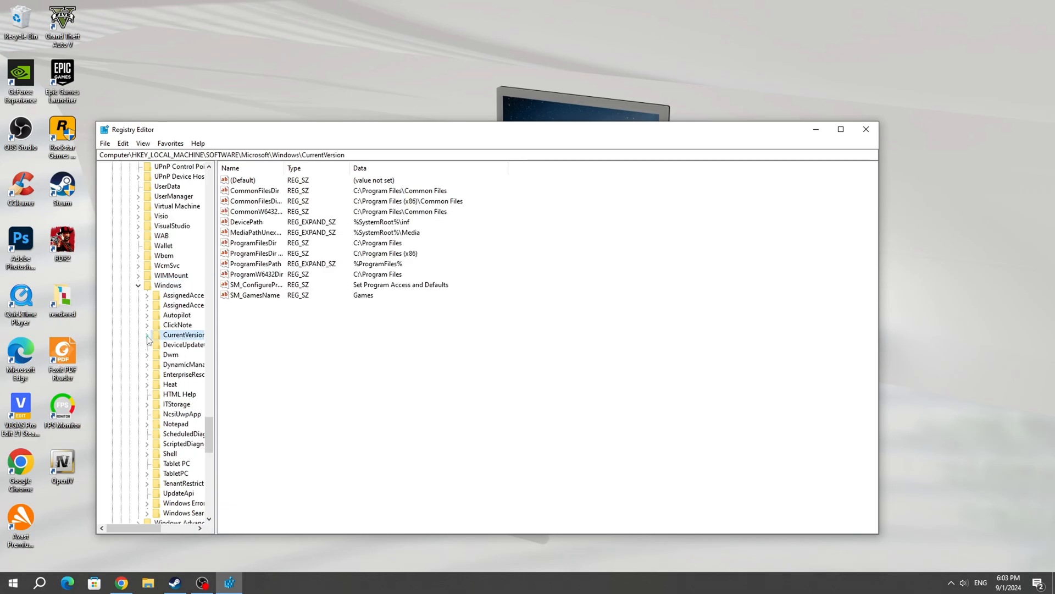
left_click(182, 443)
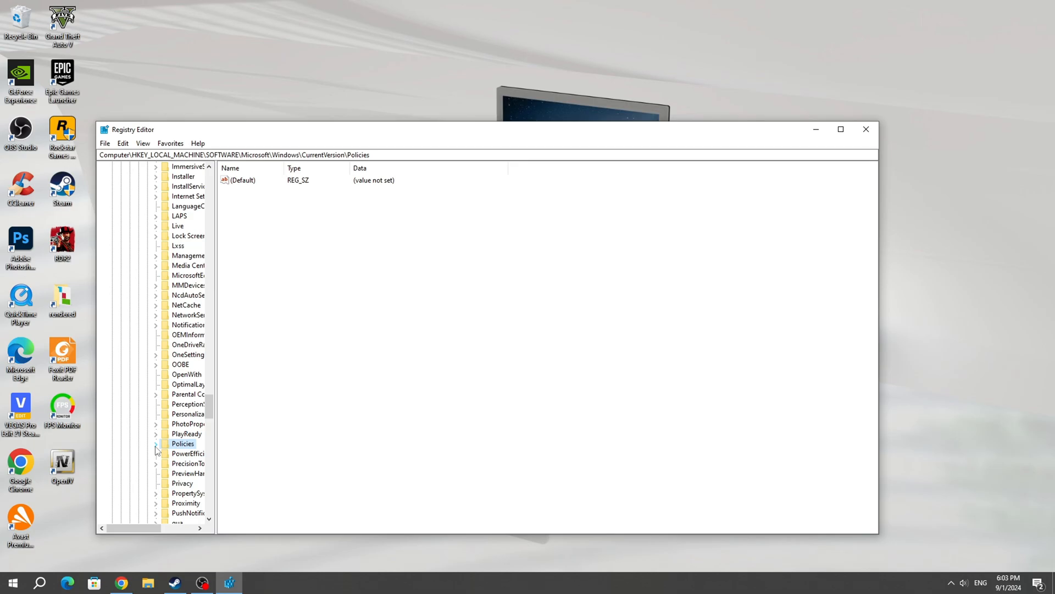
left_click(156, 443)
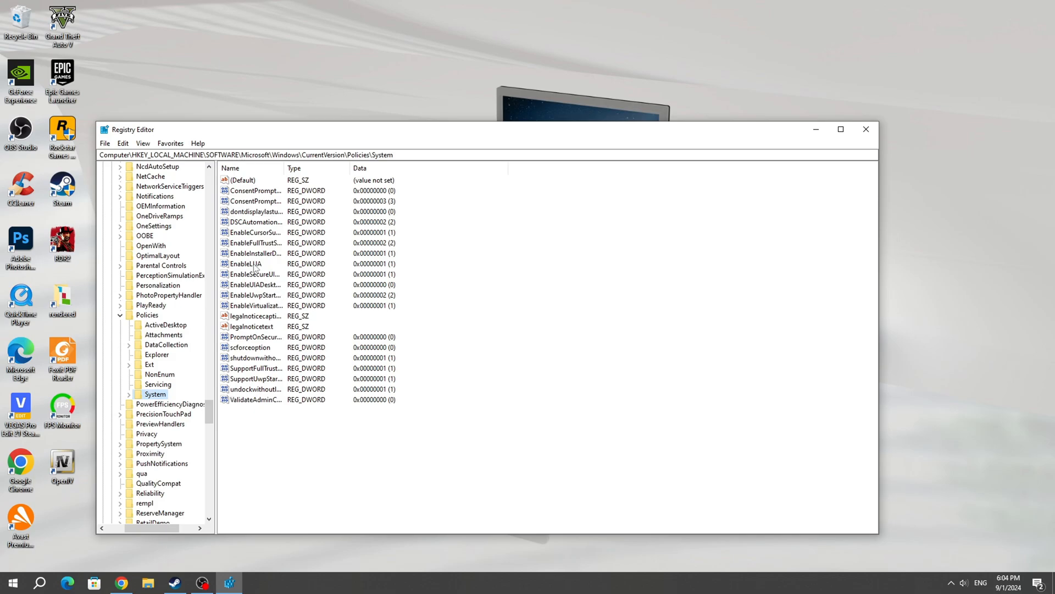
- Modify EnableLUA to value data 0, confirm it, and close Registry Editor
left_click(246, 264)
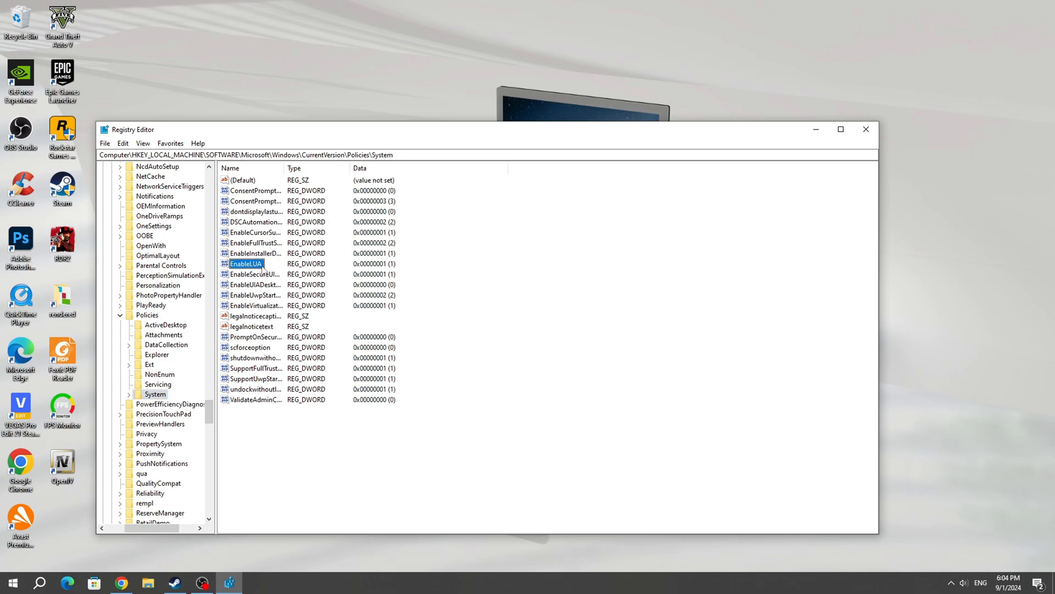
right_click(245, 263)
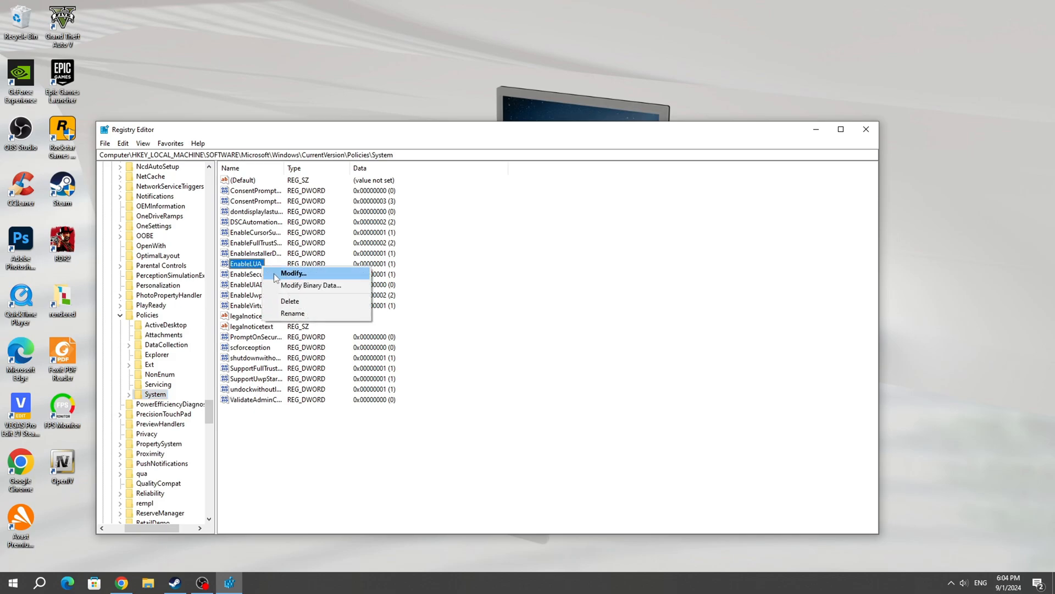
left_click(293, 273)
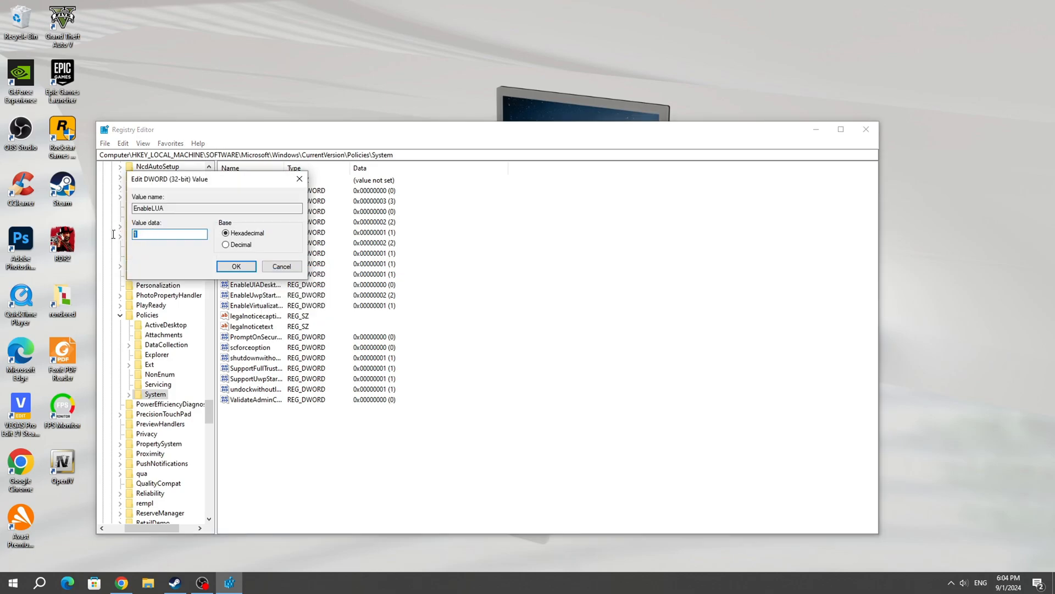
type("0")
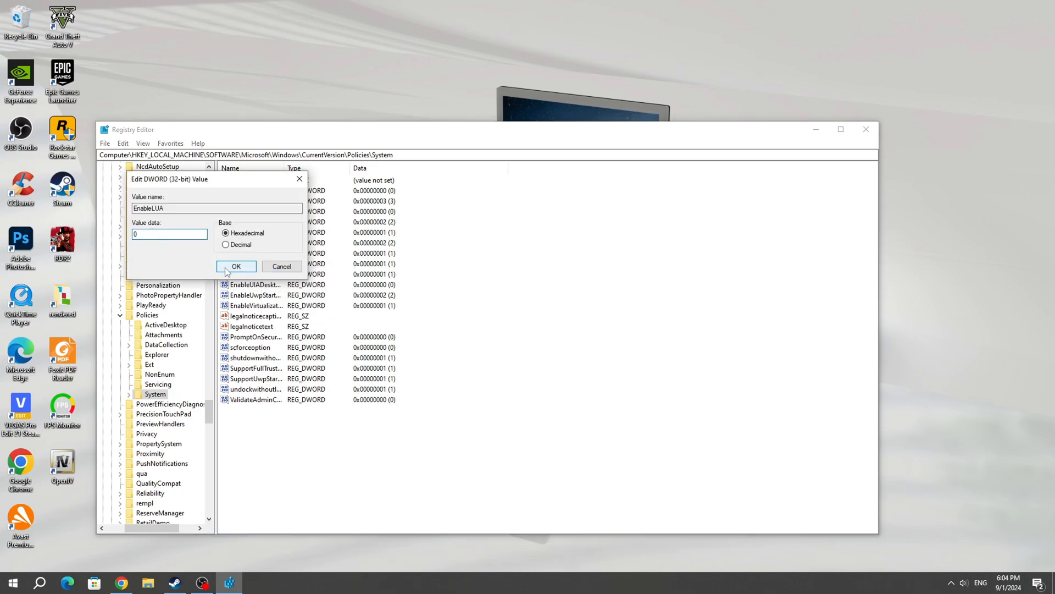
left_click(235, 266)
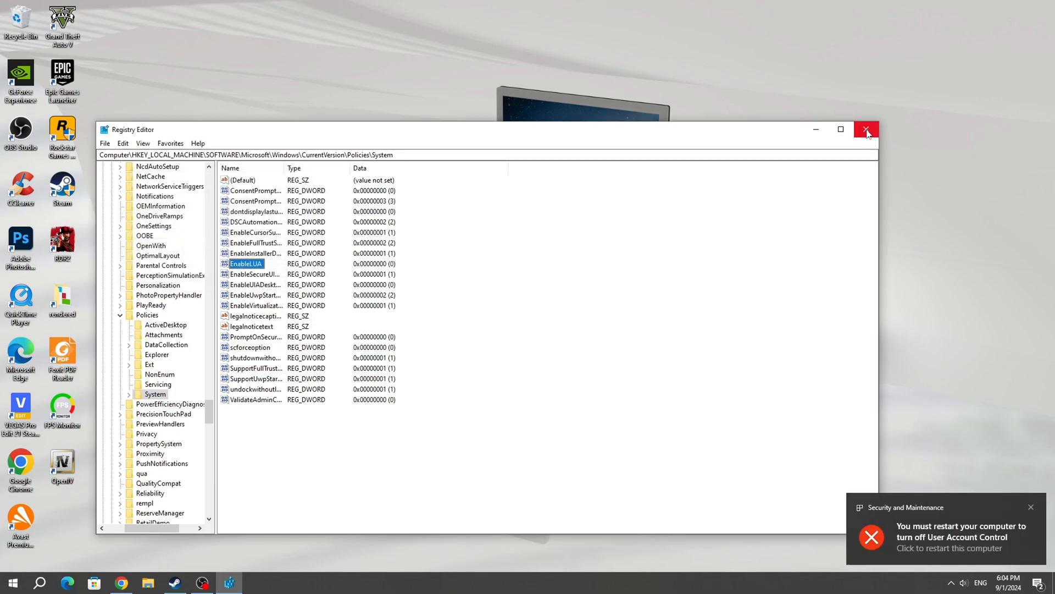
left_click(867, 129)
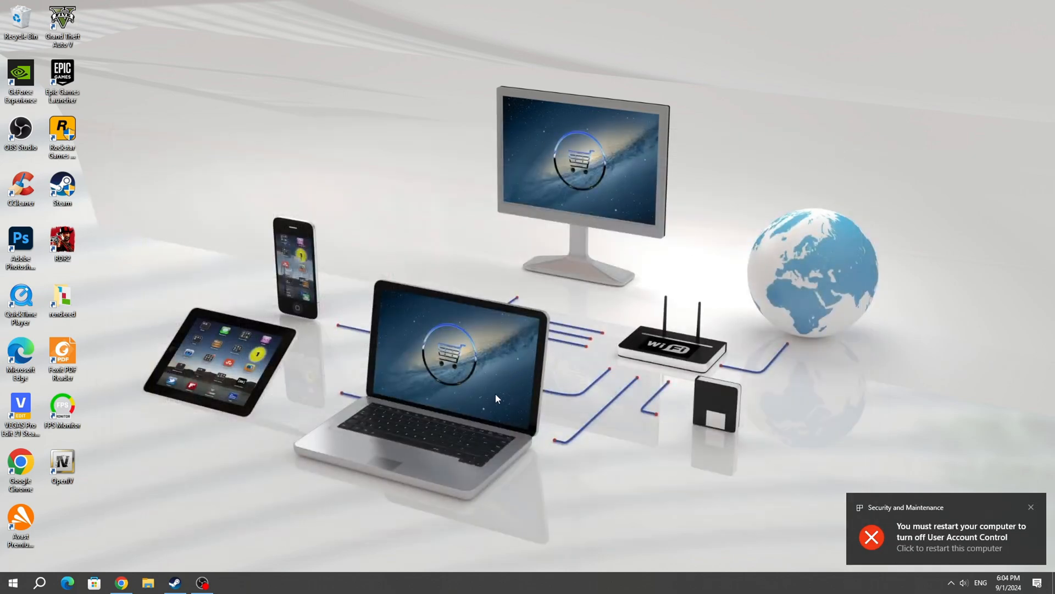